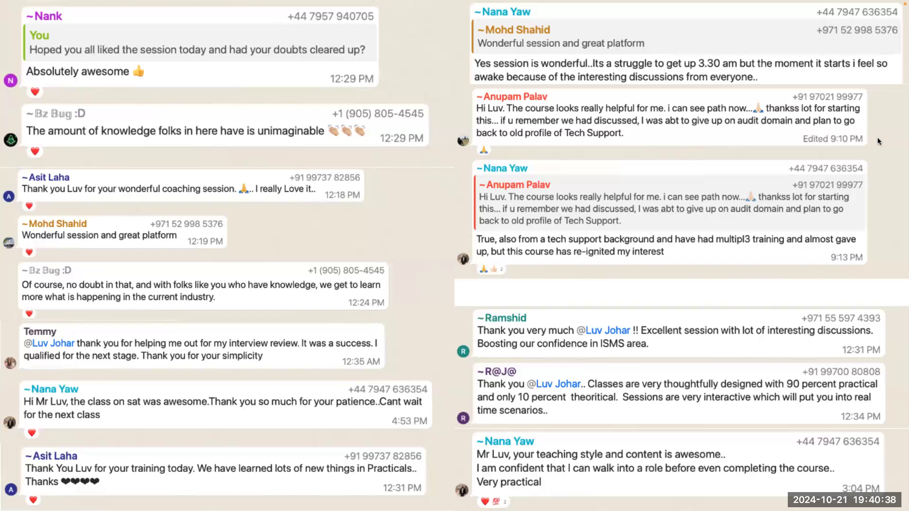
pyautogui.moveTo(871, 145)
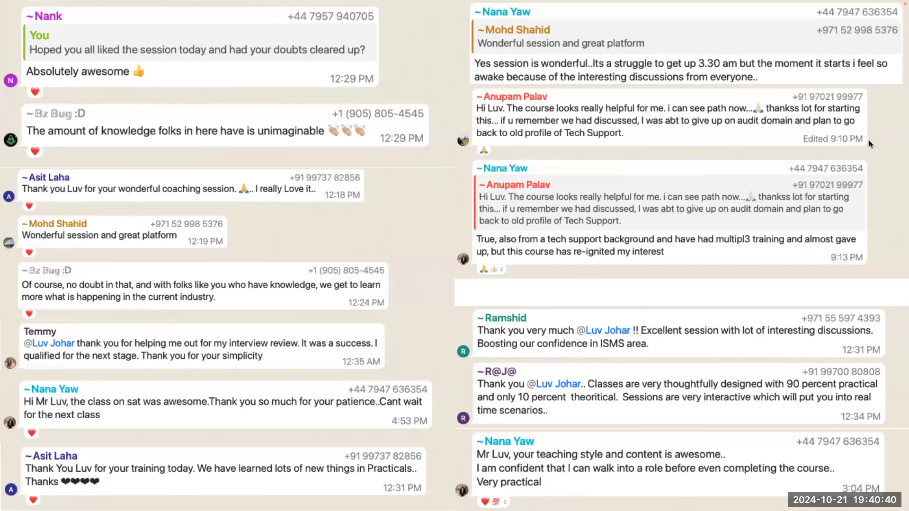
pyautogui.moveTo(587, 62)
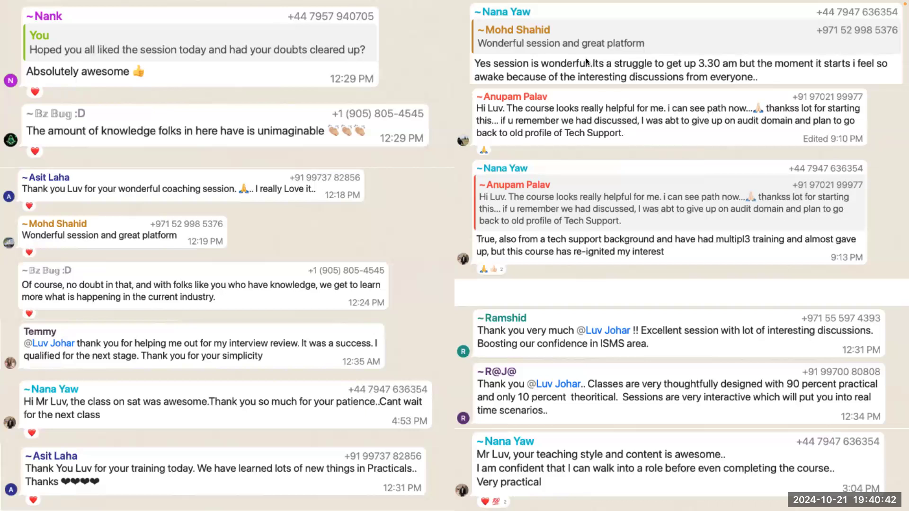
pyautogui.moveTo(567, 46)
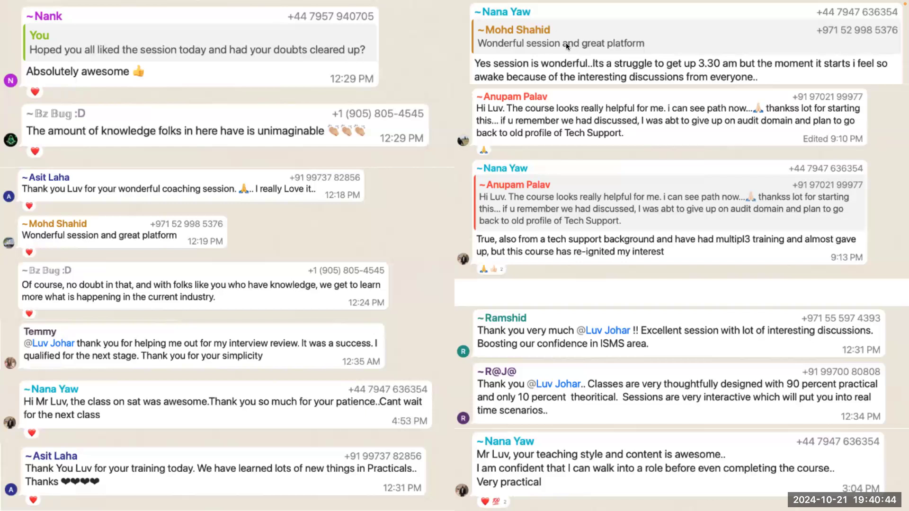